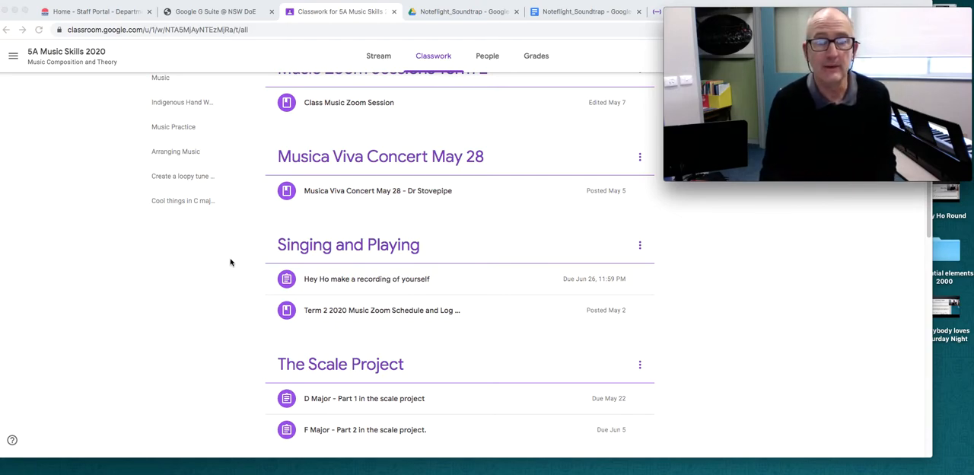
pyautogui.moveTo(447, 230)
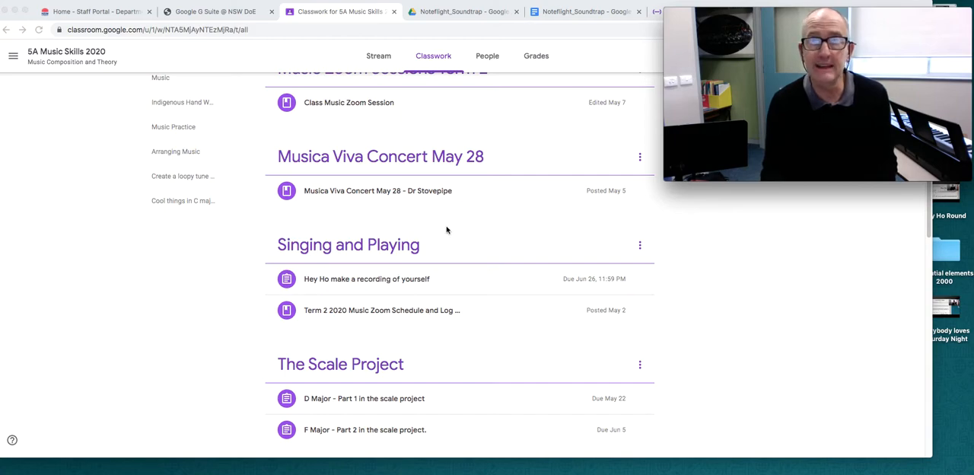
pyautogui.moveTo(430, 219)
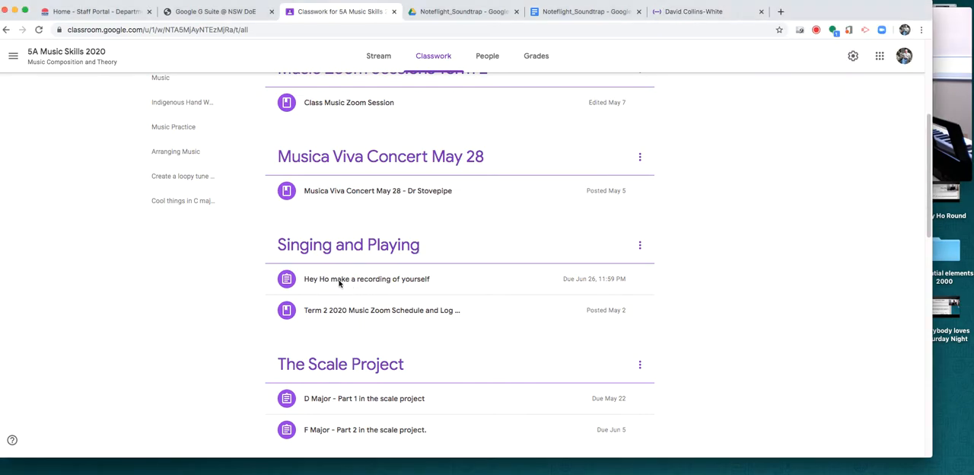
# Step: Expand the 'Hey Ho make a recording of yourself' assignment and scroll to its Soundtrap link
pyautogui.click(366, 279)
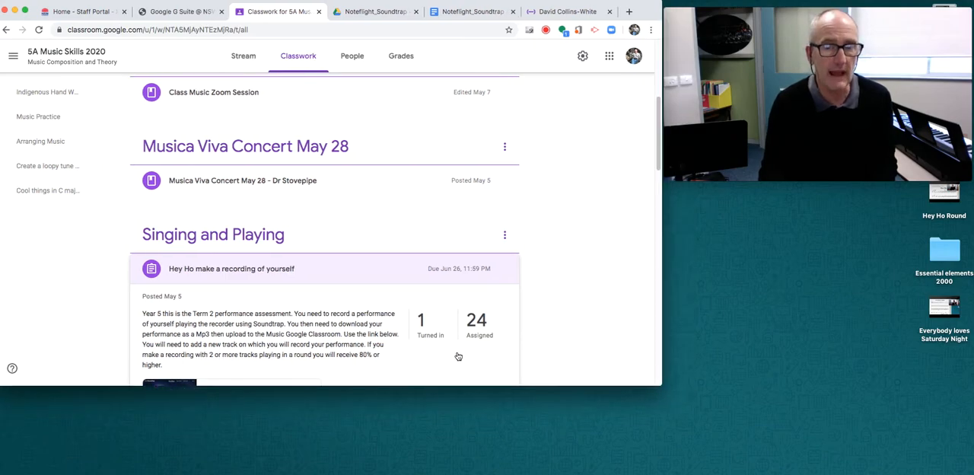
pyautogui.scroll(-3)
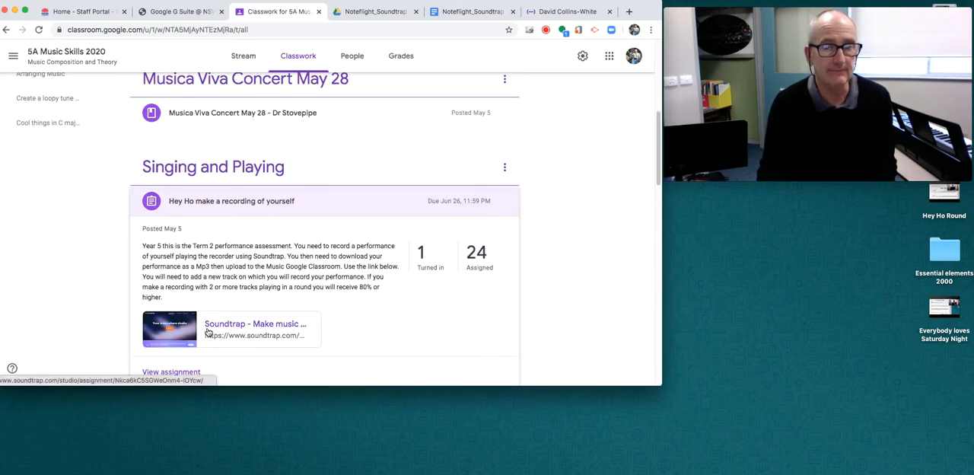
# Step: Open the 'Hey Ho Year 5 assignment' project and play the backing track to about seven seconds
pyautogui.click(254, 329)
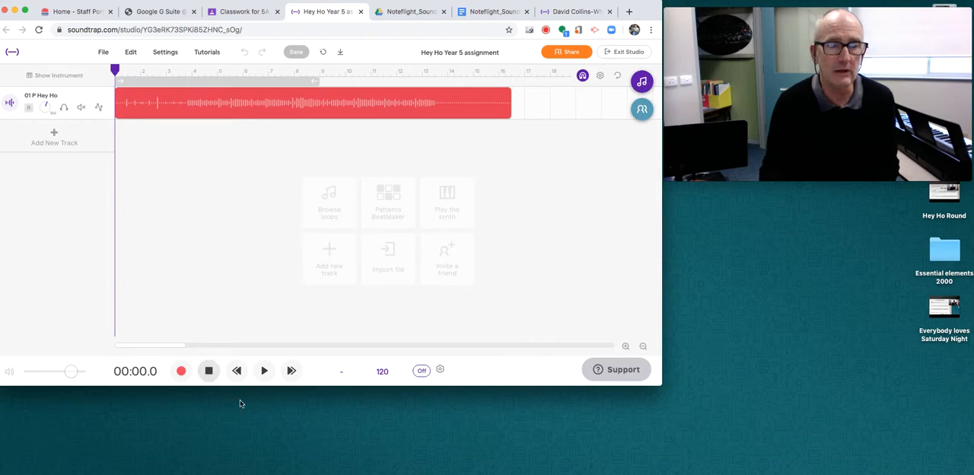
pyautogui.click(263, 370)
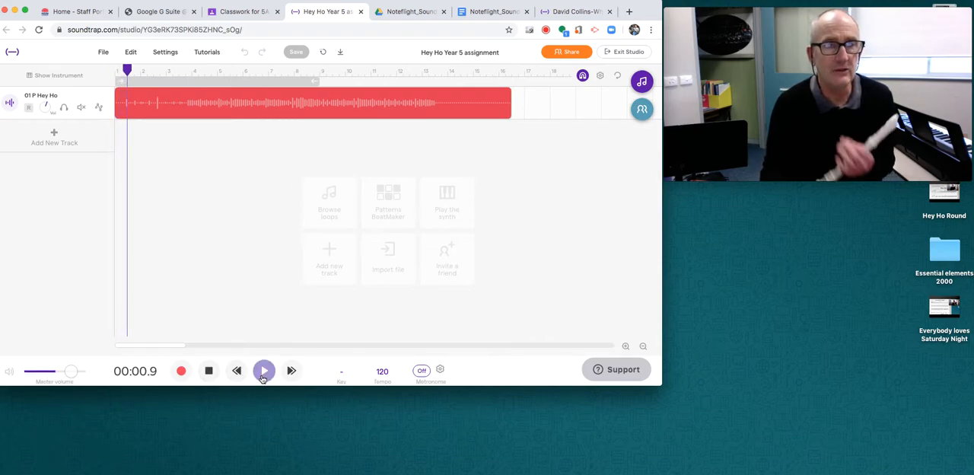
pyautogui.click(263, 371)
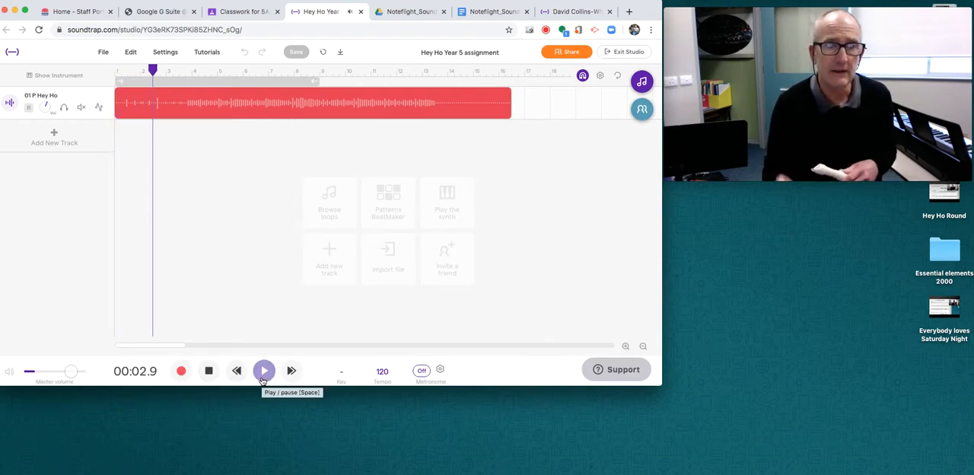
pyautogui.click(263, 370)
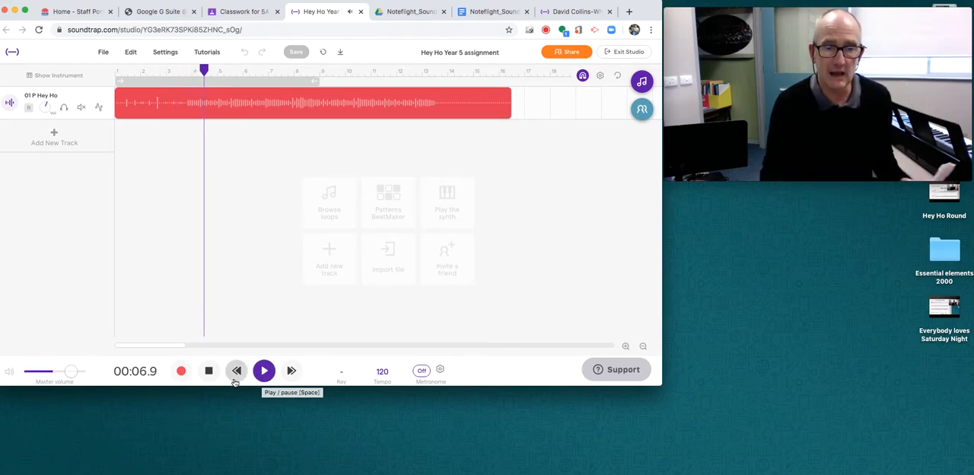
pyautogui.click(264, 371)
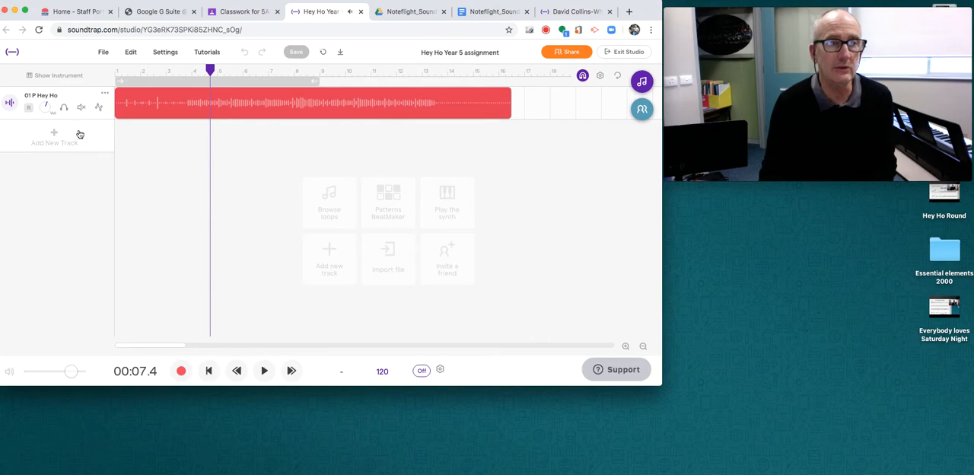
# Step: Add a Voice (Mic) track under Hey Ho, rewind to the start, and start recording
pyautogui.click(54, 137)
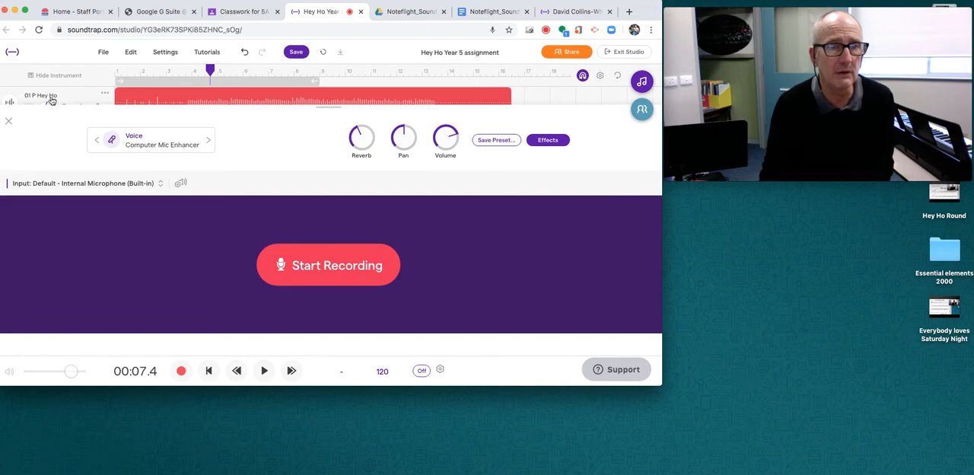
pyautogui.click(8, 121)
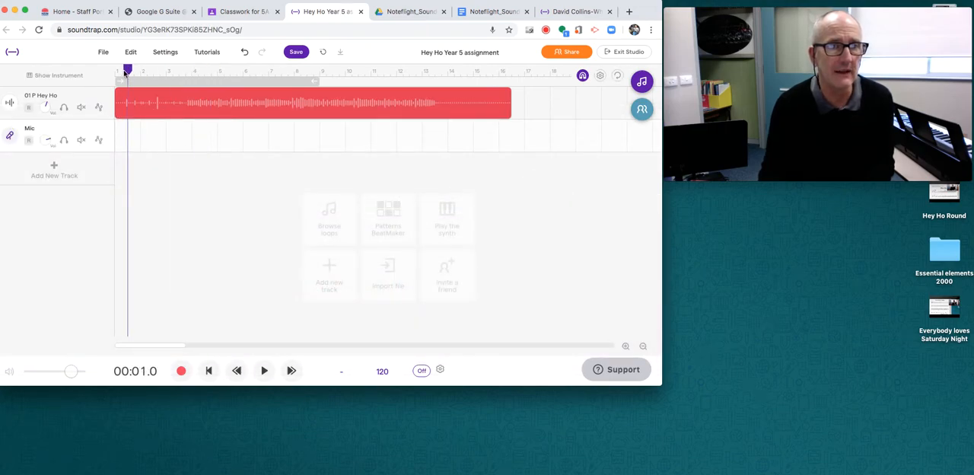
pyautogui.click(237, 370)
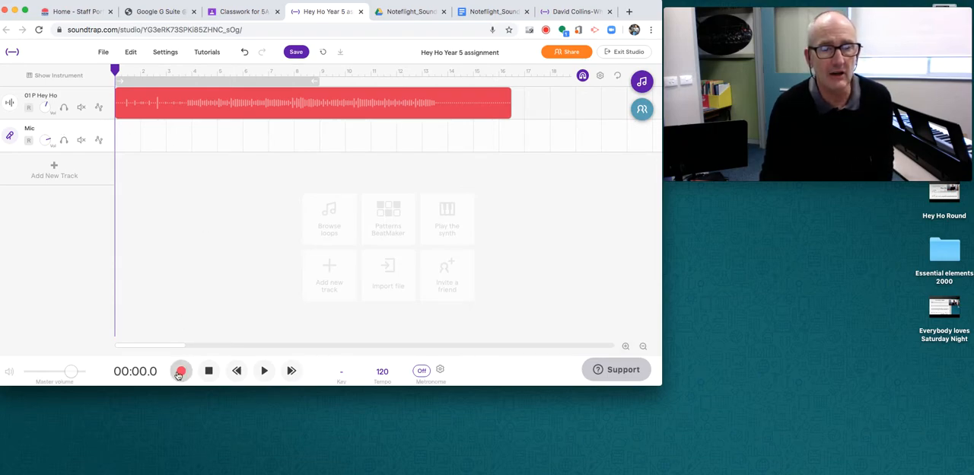
pyautogui.moveTo(180, 371)
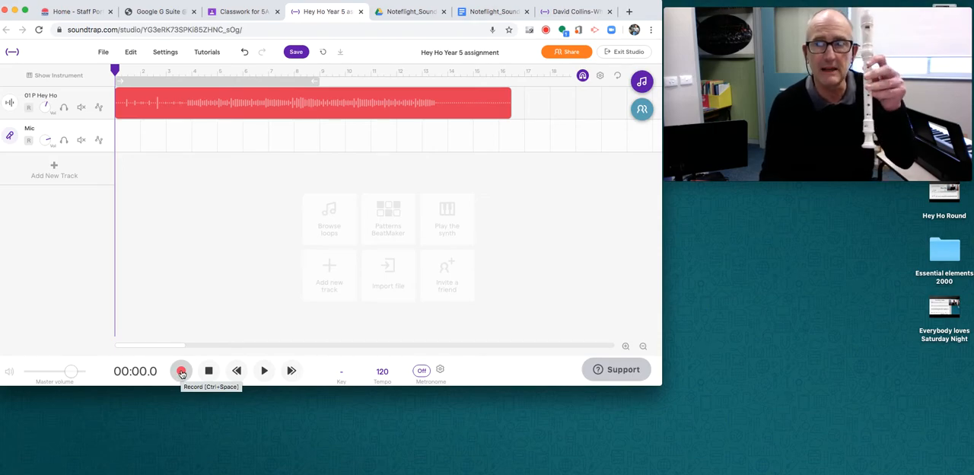
pyautogui.click(181, 371)
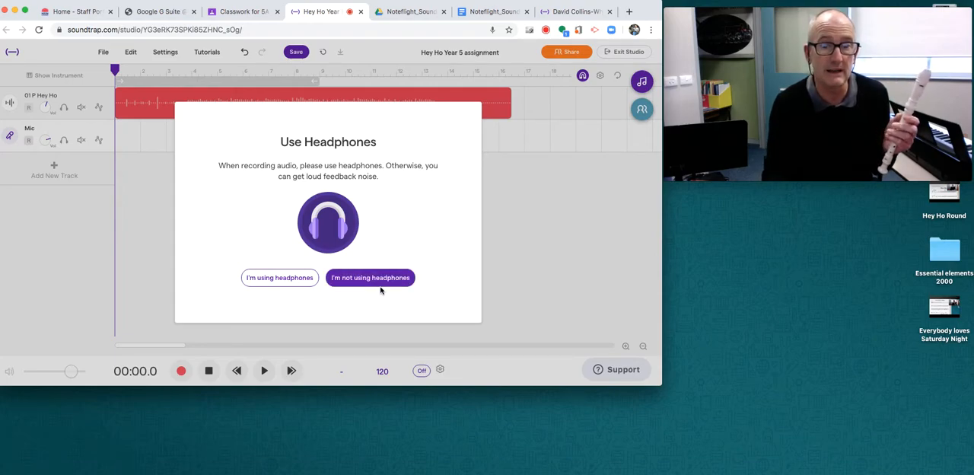
# Step: Record a roughly 27-second recorder take without headphones, then stop and rewind to the start
pyautogui.click(369, 277)
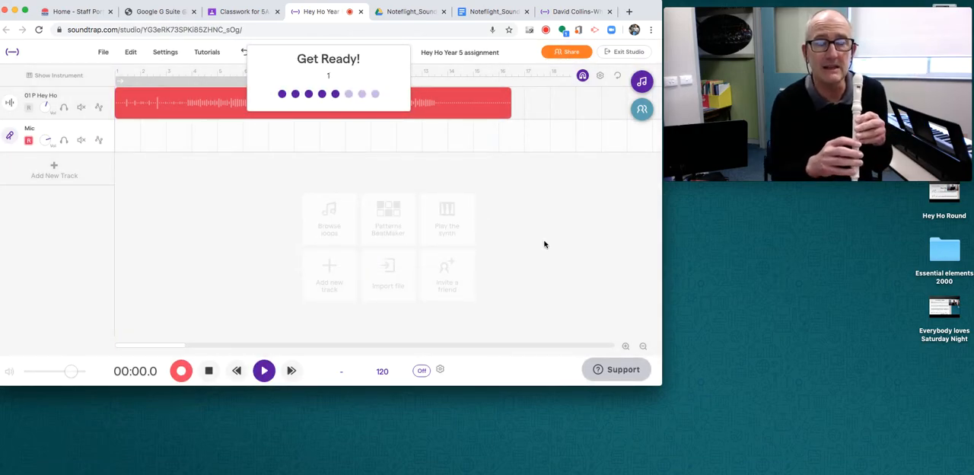
pyautogui.click(181, 370)
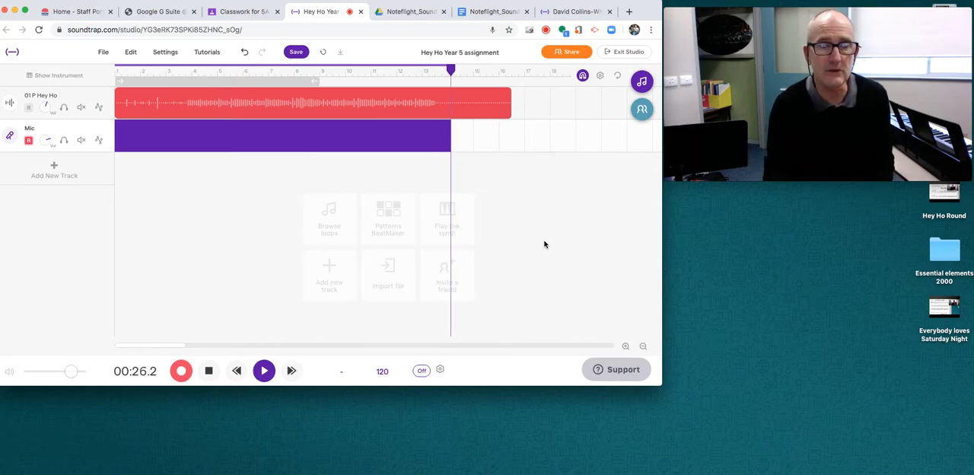
pyautogui.click(208, 370)
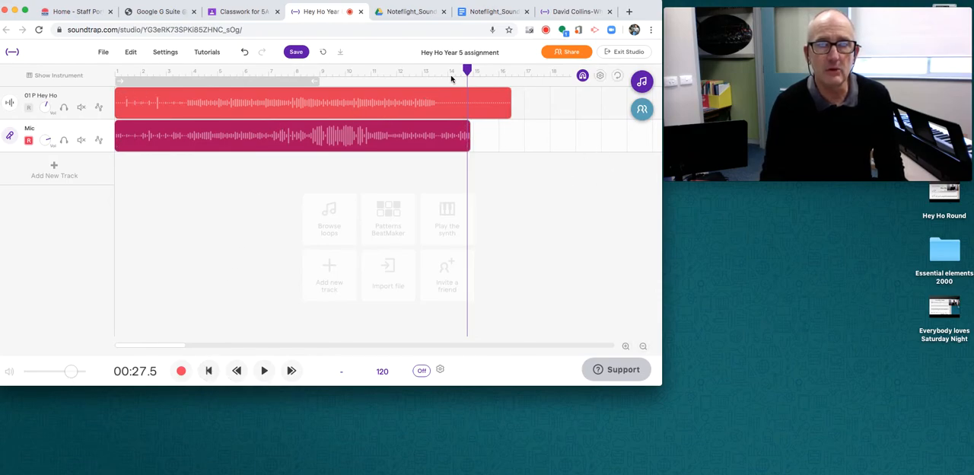
pyautogui.click(209, 371)
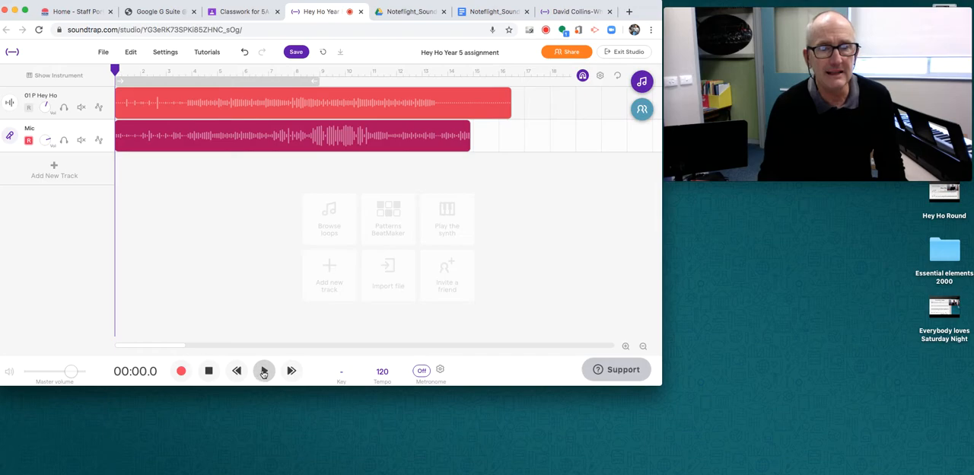
# Step: Play the recorder take with the Hey Ho backing for several seconds, then stop
pyautogui.click(264, 371)
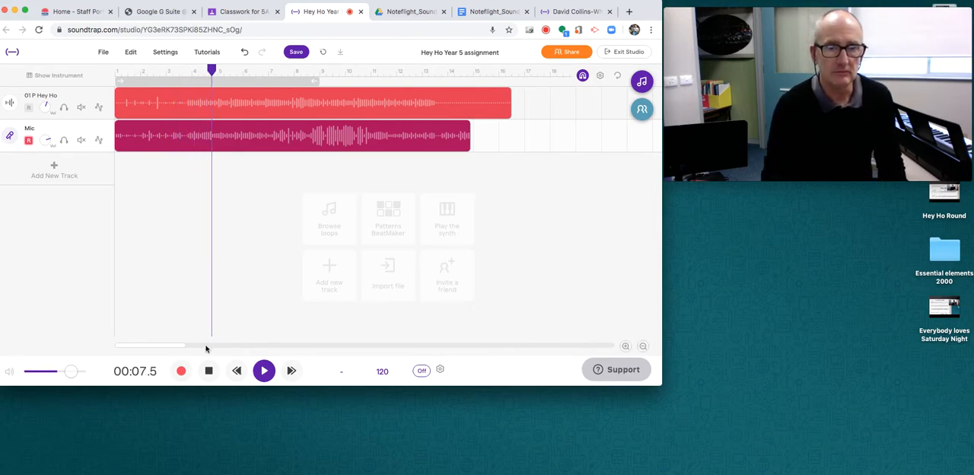
pyautogui.click(263, 371)
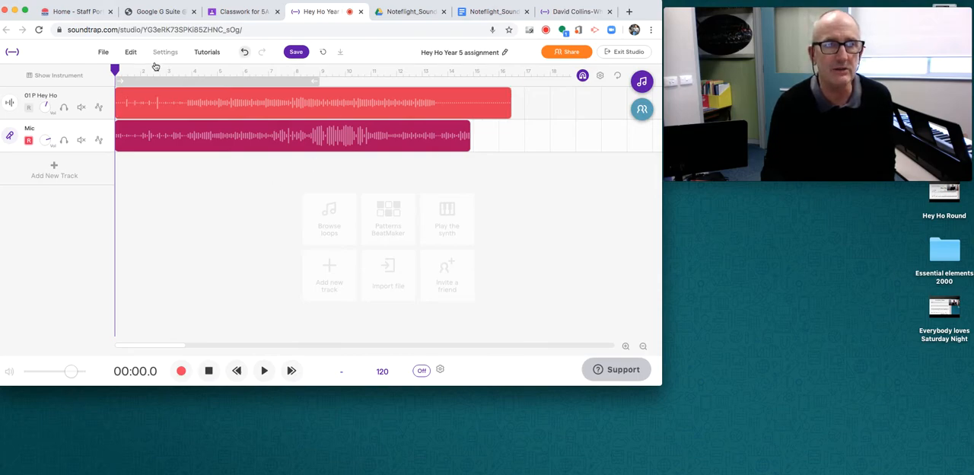
# Step: Save the project, change its title to 'DCW2', and save again
pyautogui.click(295, 51)
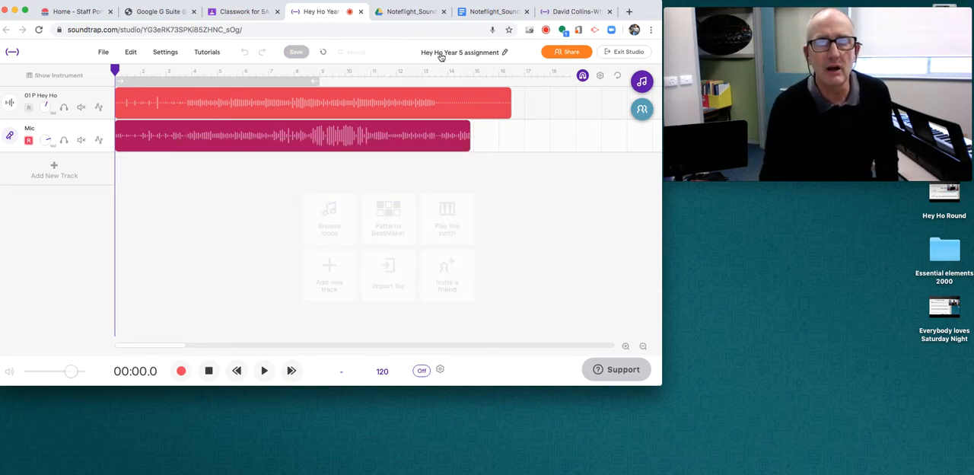
pyautogui.click(460, 51)
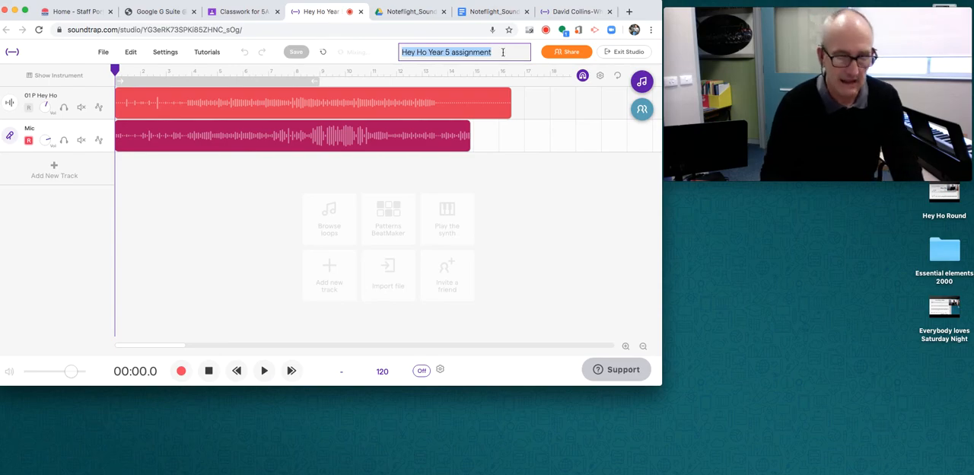
pyautogui.write('DCW')
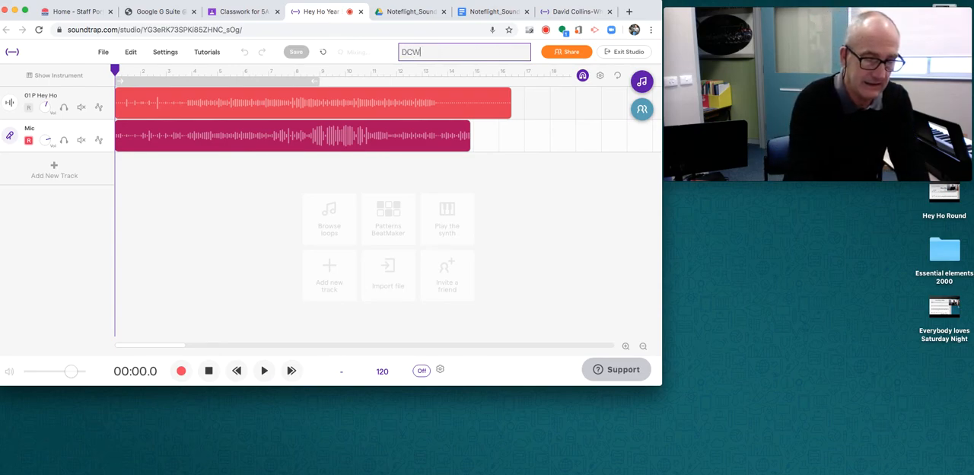
pyautogui.write('2')
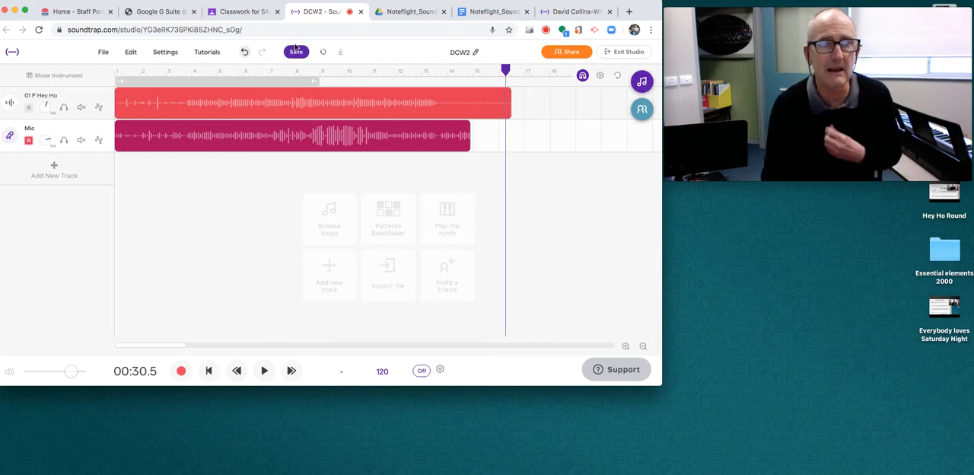
pyautogui.click(296, 51)
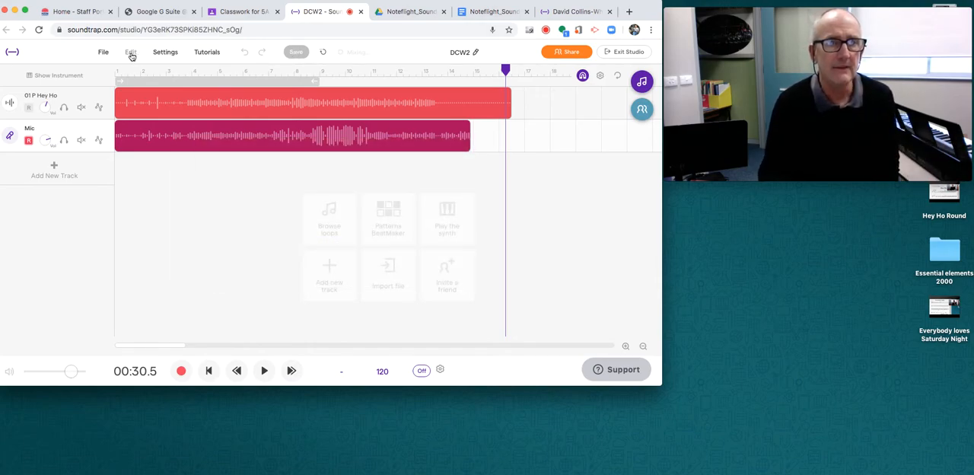
pyautogui.click(103, 52)
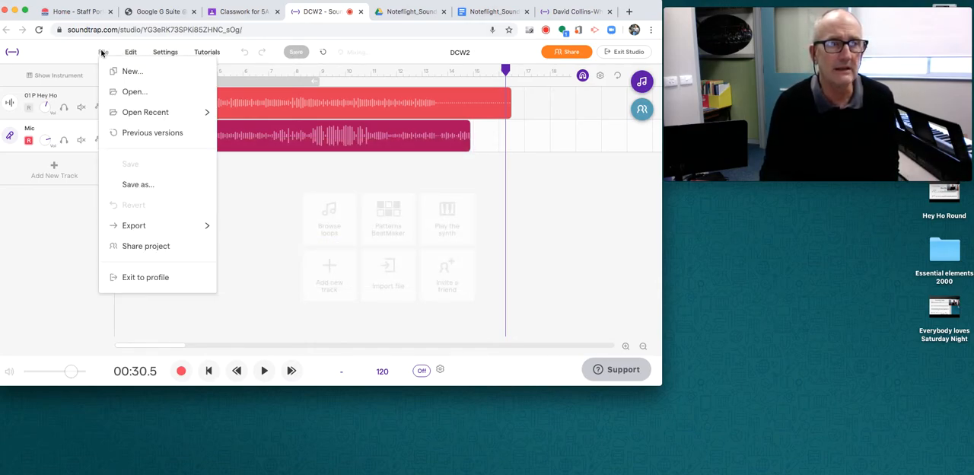
pyautogui.click(133, 225)
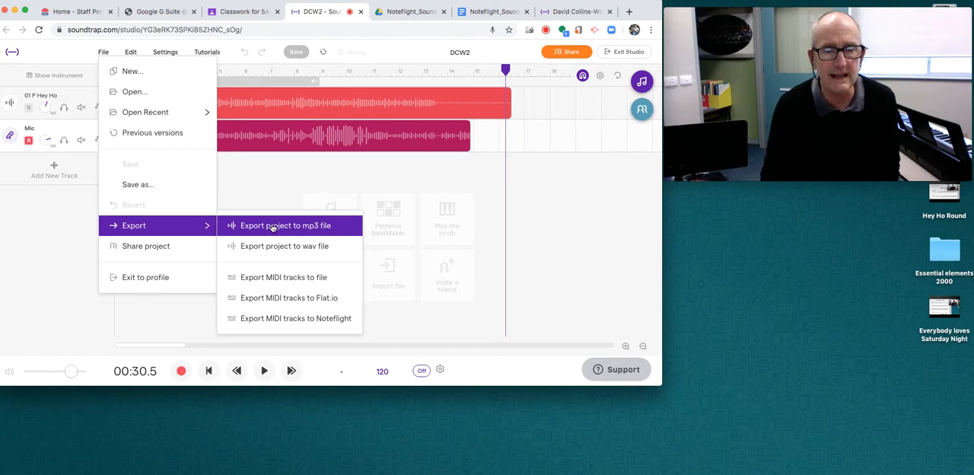
pyautogui.click(285, 225)
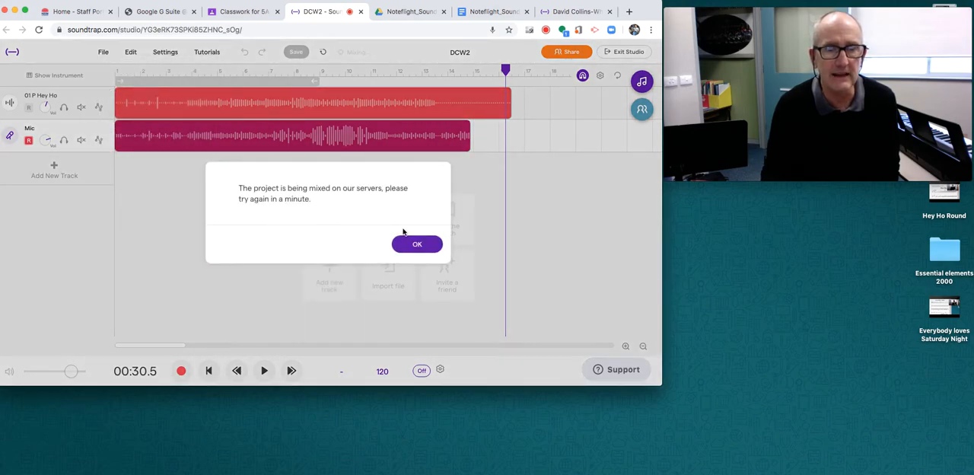
pyautogui.click(417, 243)
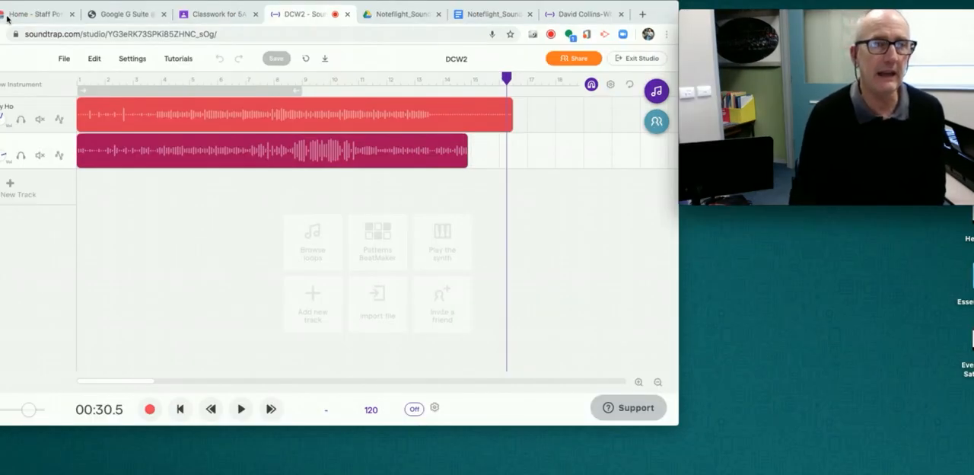
# Step: Export the project to mp3 and save DCW2.mp3 on the Desktop
pyautogui.click(64, 59)
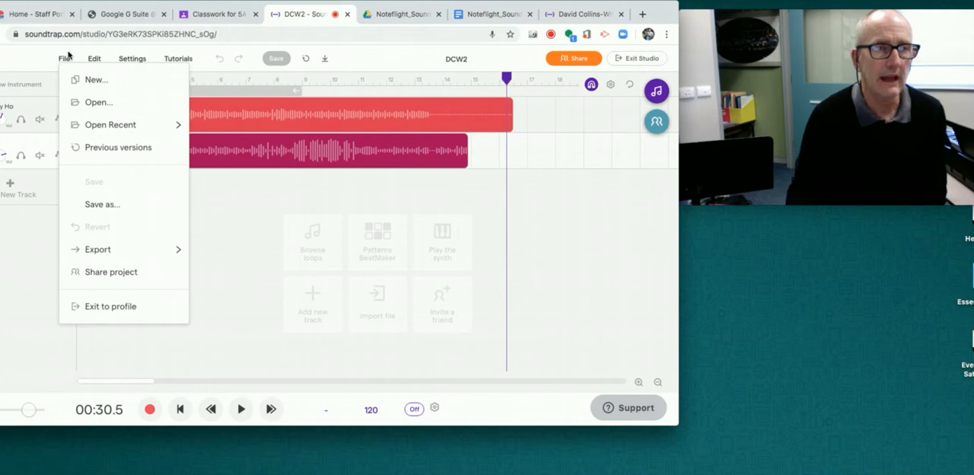
pyautogui.click(98, 248)
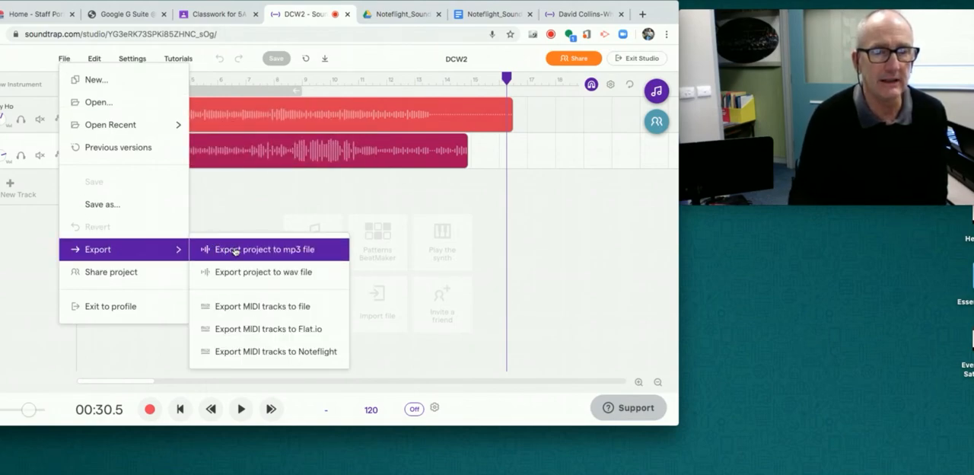
pyautogui.click(264, 249)
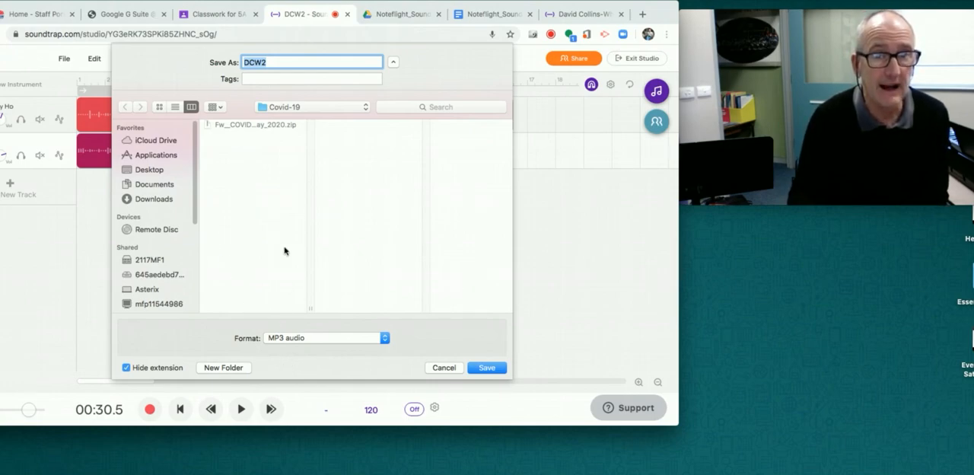
pyautogui.click(148, 169)
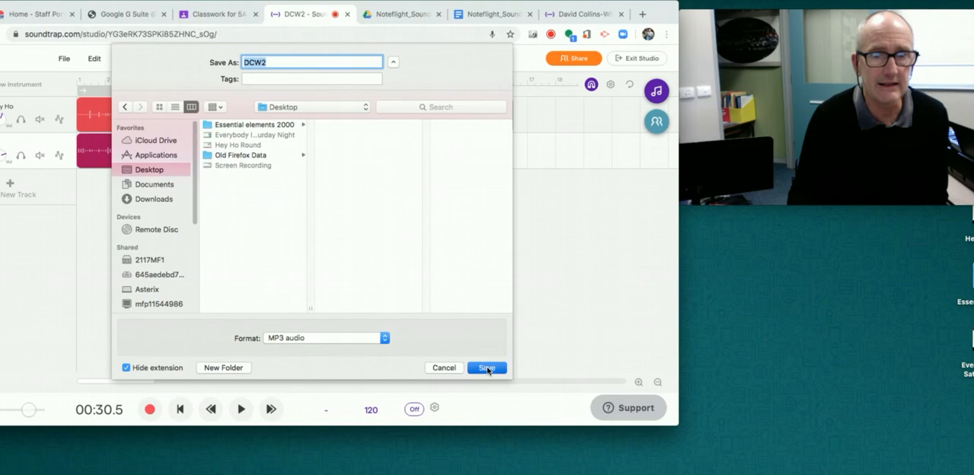
pyautogui.click(486, 367)
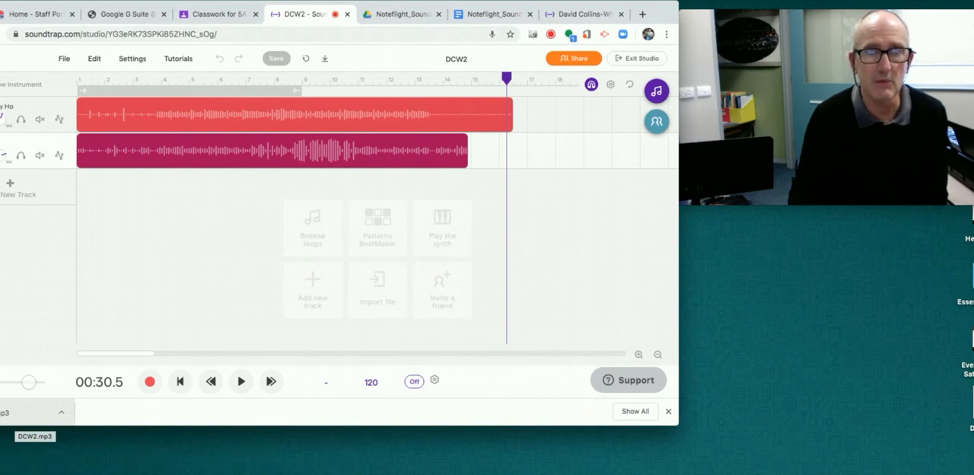
# Step: Open the Hey Ho assignment's student work page from the Classwork tab
pyautogui.click(217, 13)
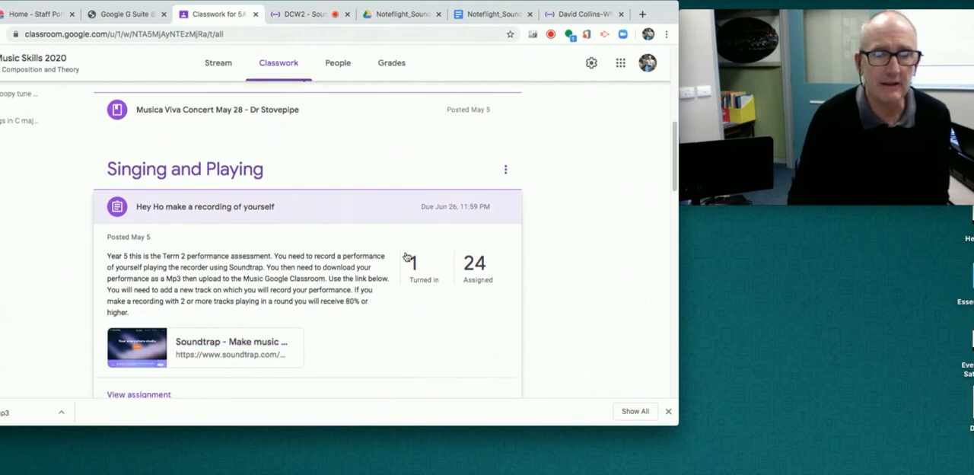
pyautogui.click(139, 394)
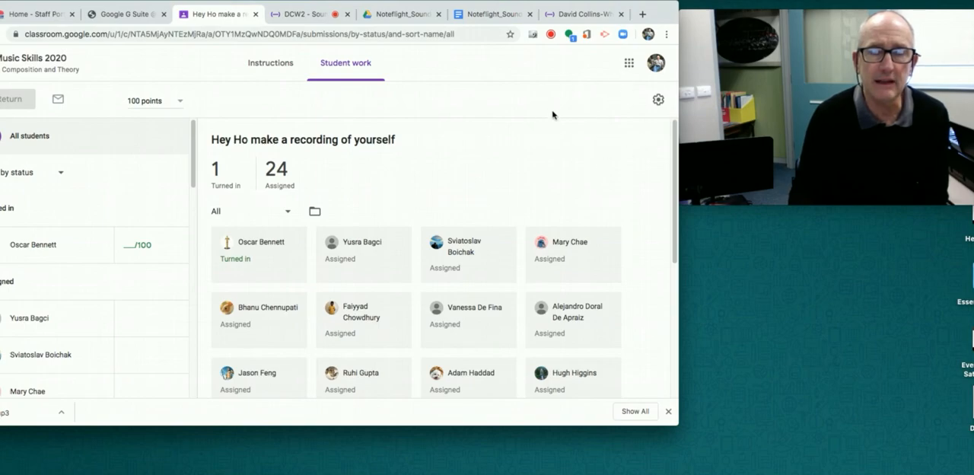
pyautogui.moveTo(647, 108)
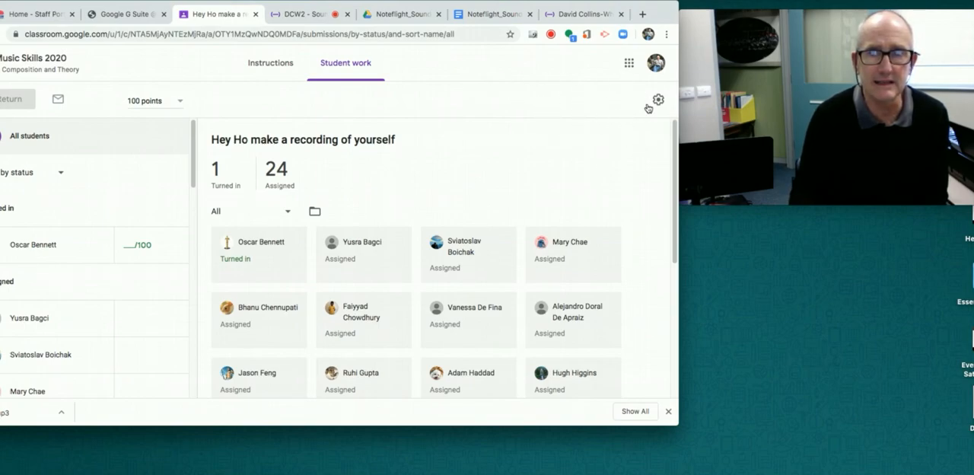